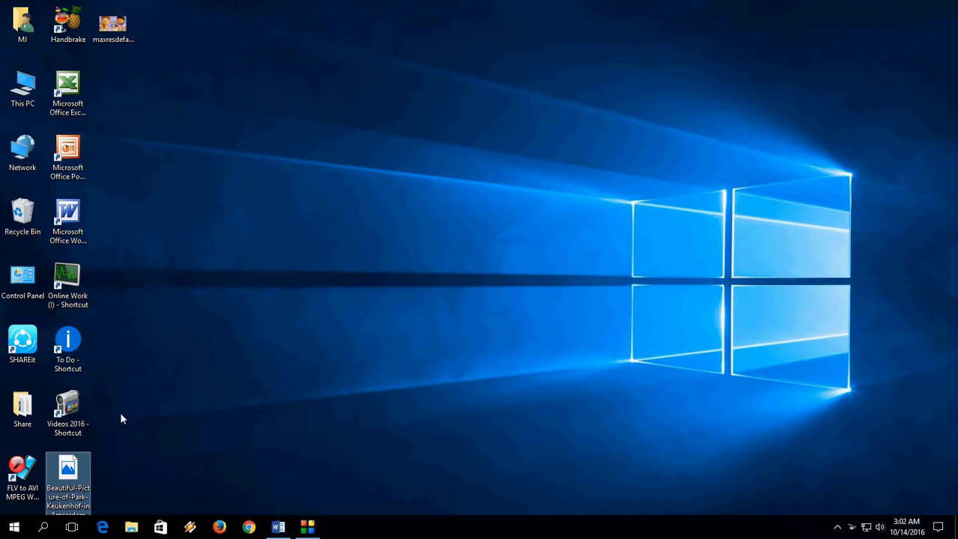
{"action": "mouse_move", "coordinate": [258, 453]}
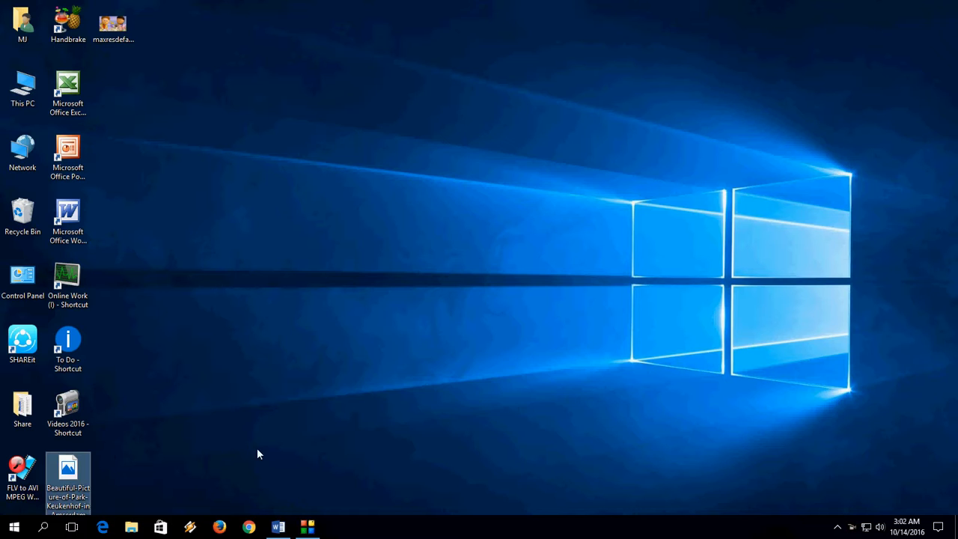
Switch to the Word document containing the garden-and-tulips photograph.
{"action": "left_click", "coordinate": [278, 526]}
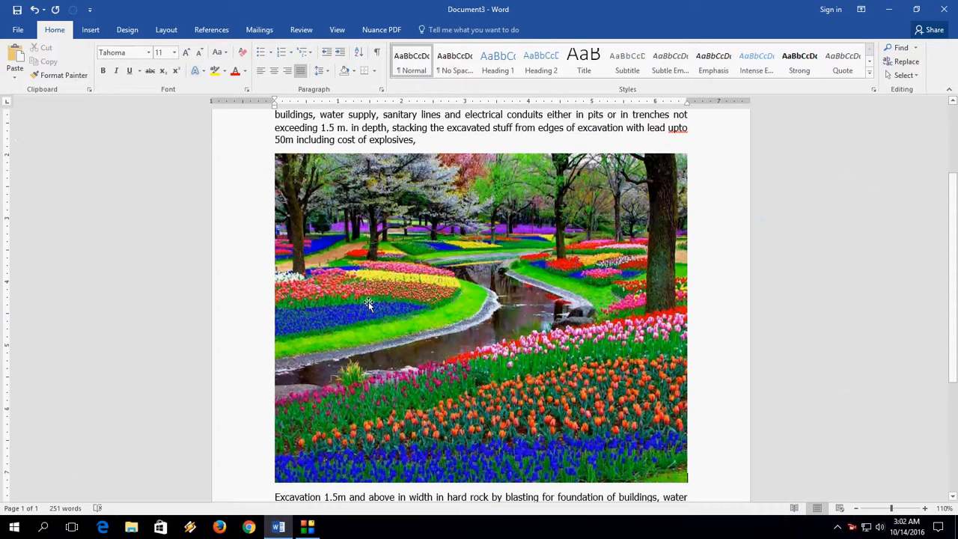
Scroll down to the tulip photograph and shrink it to about half the text width.
{"action": "scroll", "scroll_direction": "down", "scroll_amount": 3}
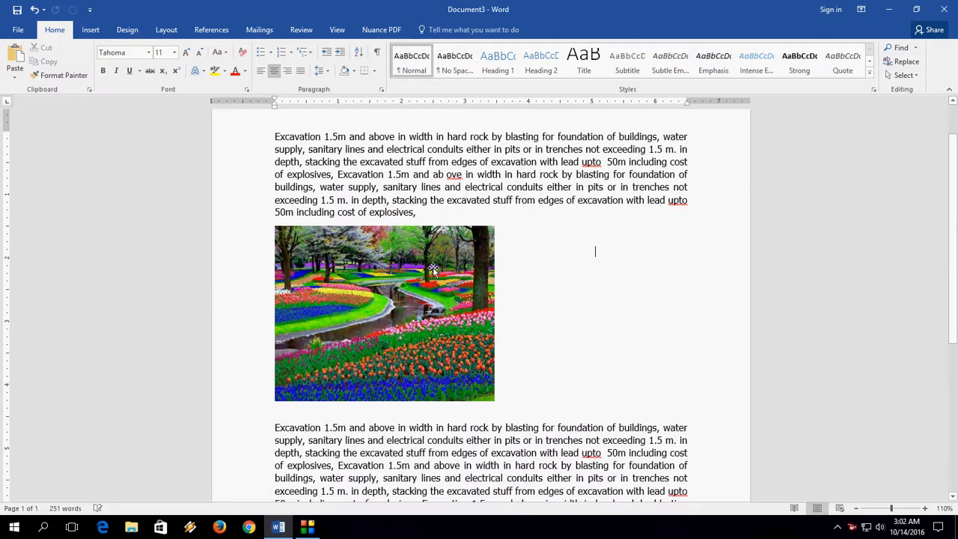
{"action": "mouse_move", "coordinate": [395, 257]}
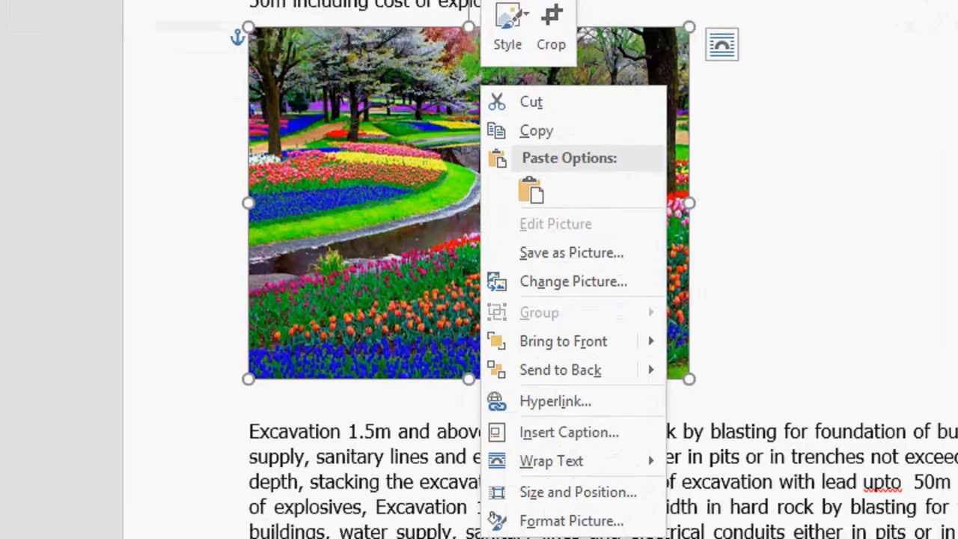
Set the tulip picture's text wrapping to Square.
{"action": "left_click", "coordinate": [551, 460]}
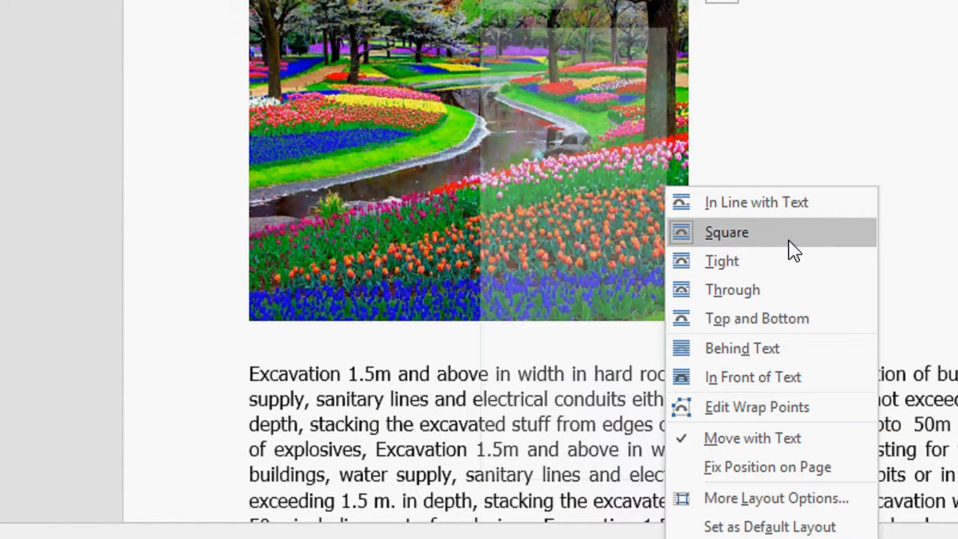
{"action": "mouse_move", "coordinate": [800, 249]}
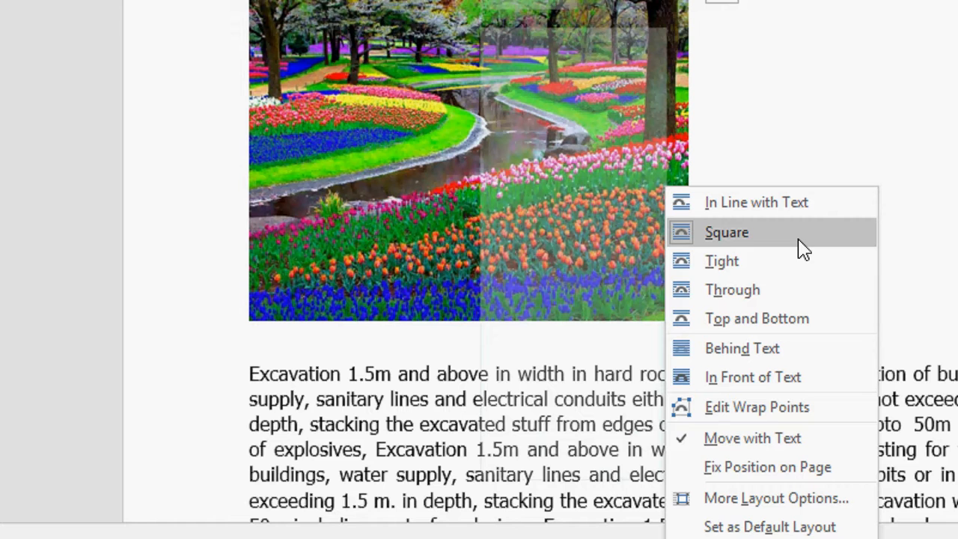
{"action": "mouse_move", "coordinate": [748, 242]}
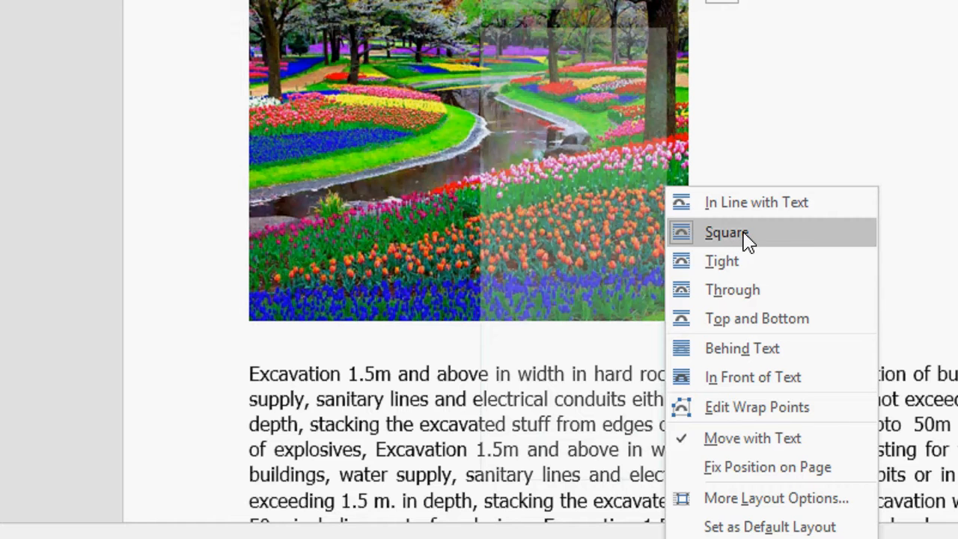
{"action": "left_click", "coordinate": [727, 232]}
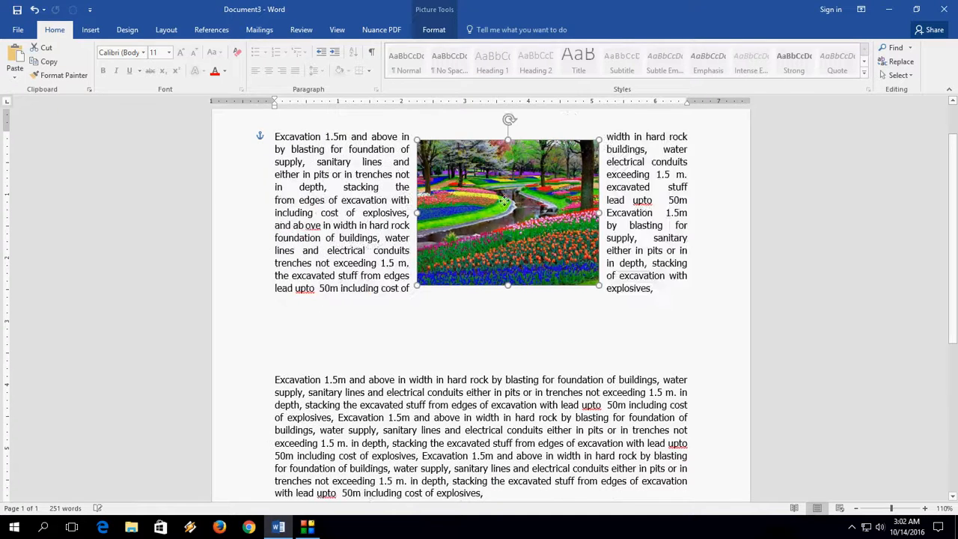
Nudge the square-wrapped tulip picture a little to the left.
{"action": "left_click_drag", "start_coordinate": [507, 210], "coordinate": [376, 208]}
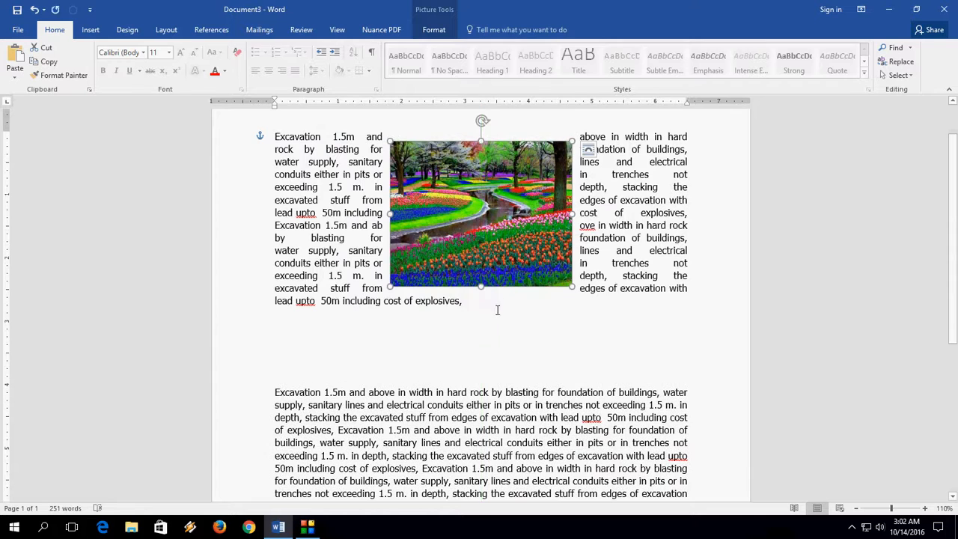
{"action": "right_click", "coordinate": [482, 217]}
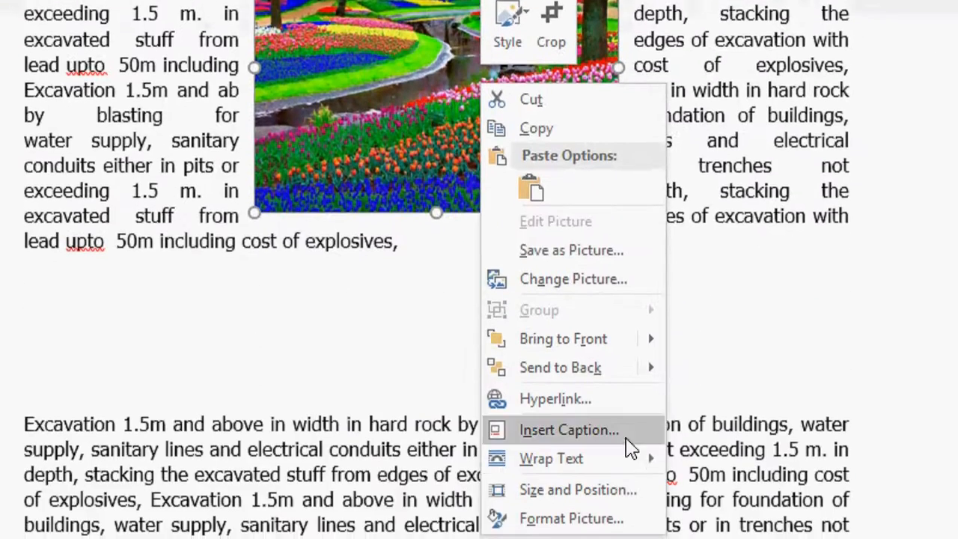
Set the tulip picture's wrapping to Behind Text.
{"action": "left_click", "coordinate": [551, 421]}
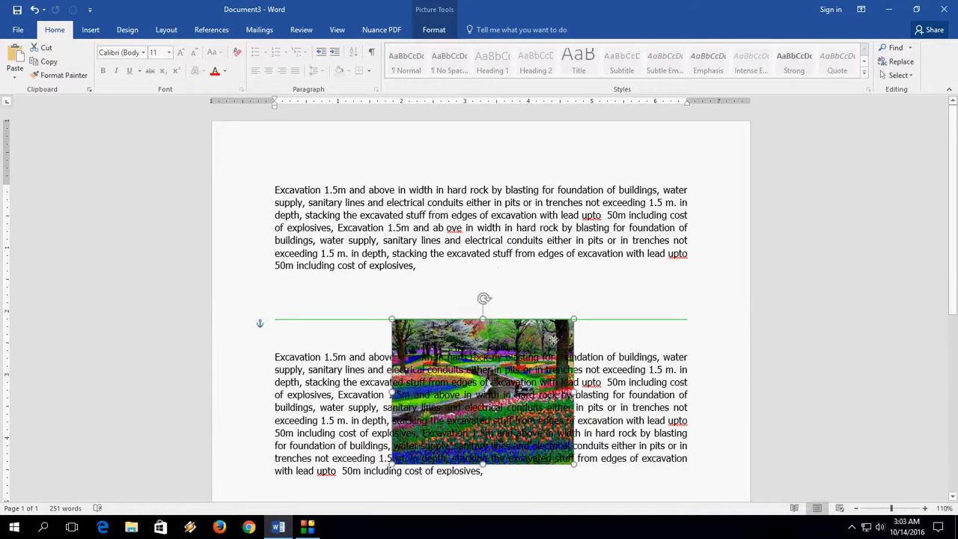
Drag the picture up into the first paragraph and set Square wrapping.
{"action": "left_click_drag", "start_coordinate": [482, 392], "coordinate": [445, 273]}
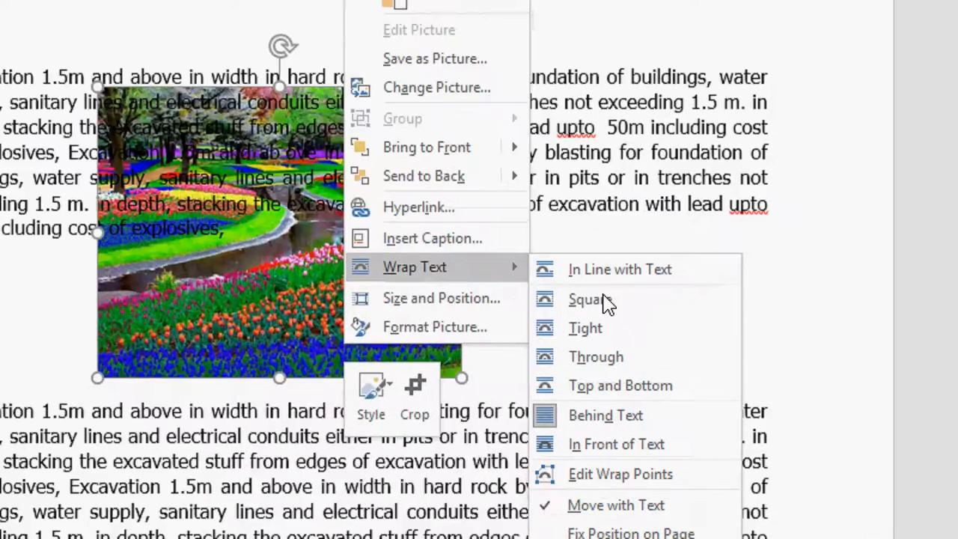
{"action": "left_click", "coordinate": [620, 270]}
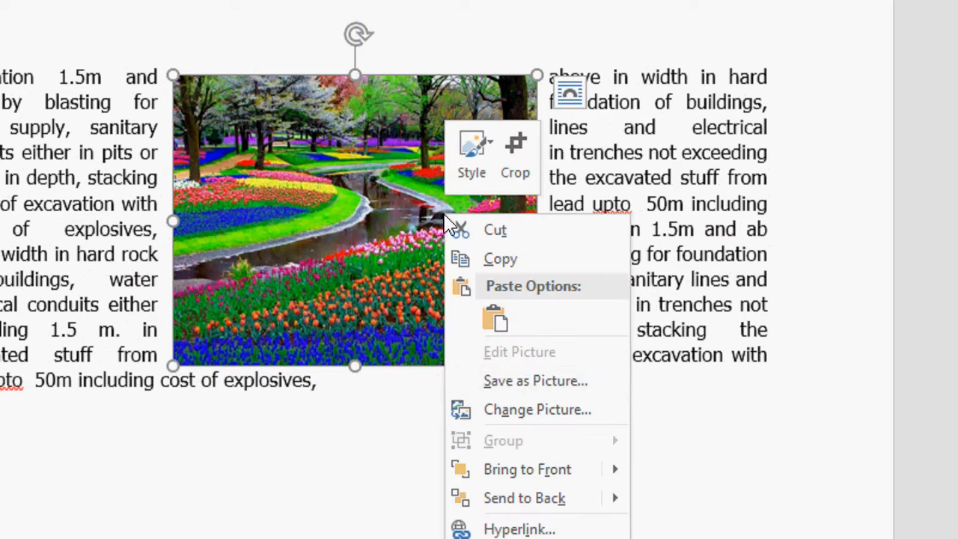
Set the tulip picture's wrapping to In Front of Text.
{"action": "left_click", "coordinate": [515, 487]}
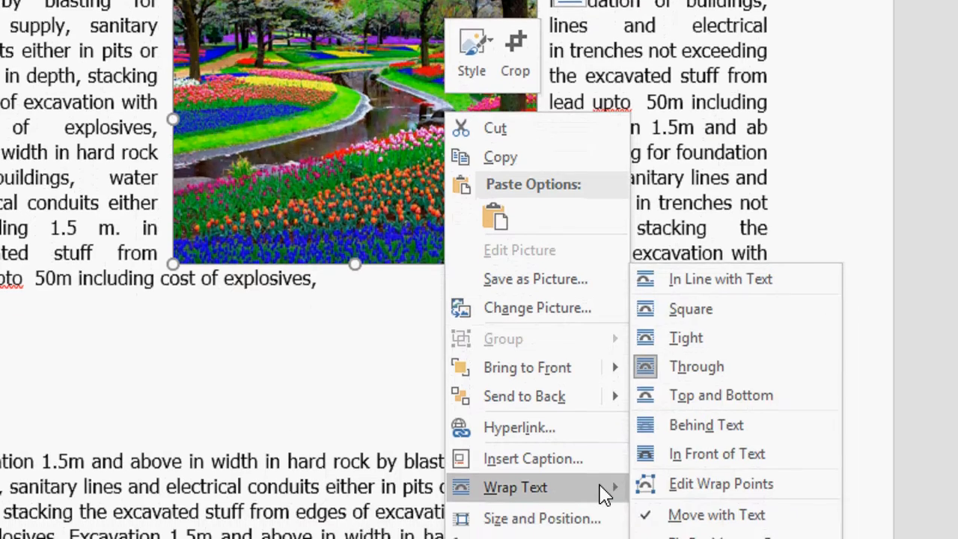
{"action": "scroll", "scroll_direction": "down", "scroll_amount": 3}
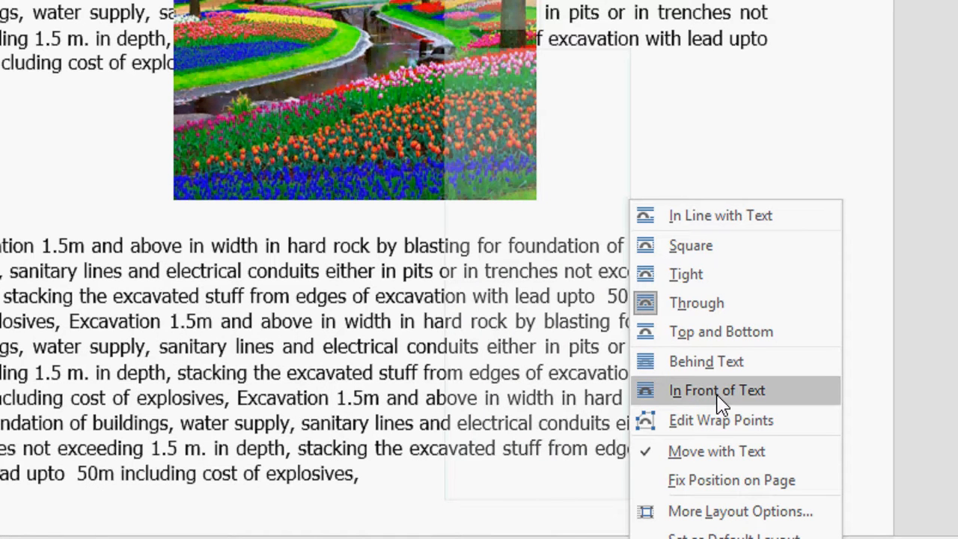
{"action": "mouse_move", "coordinate": [733, 406]}
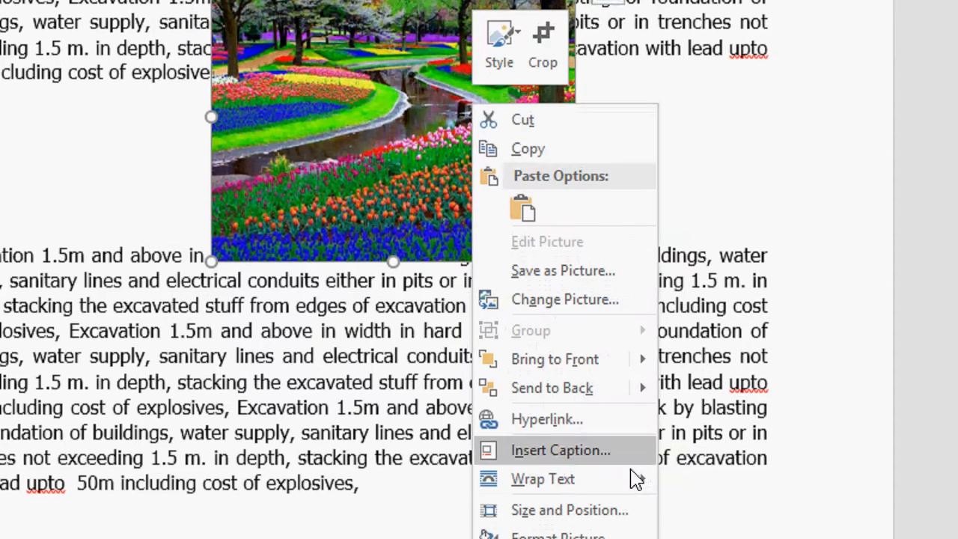
Switch the tulip picture's wrapping back to Behind Text.
{"action": "left_click", "coordinate": [543, 479]}
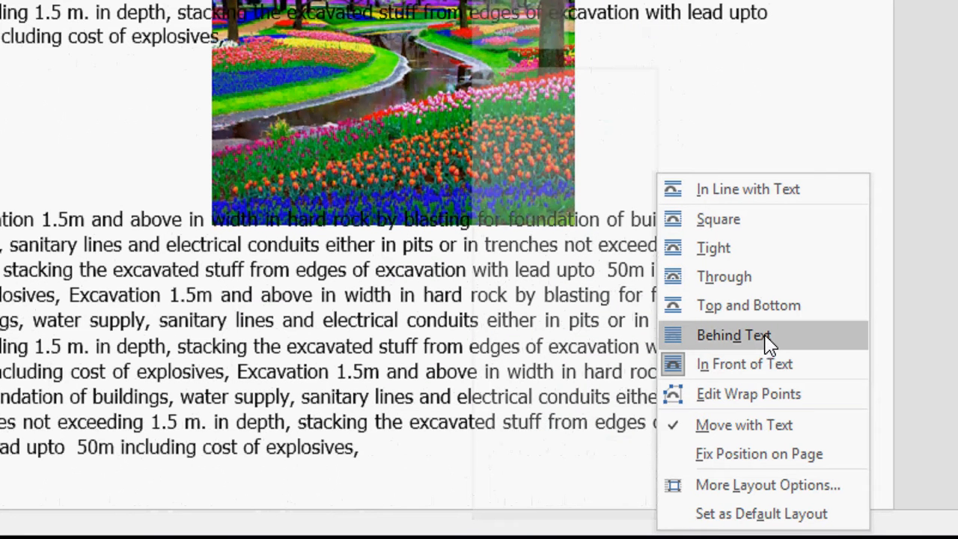